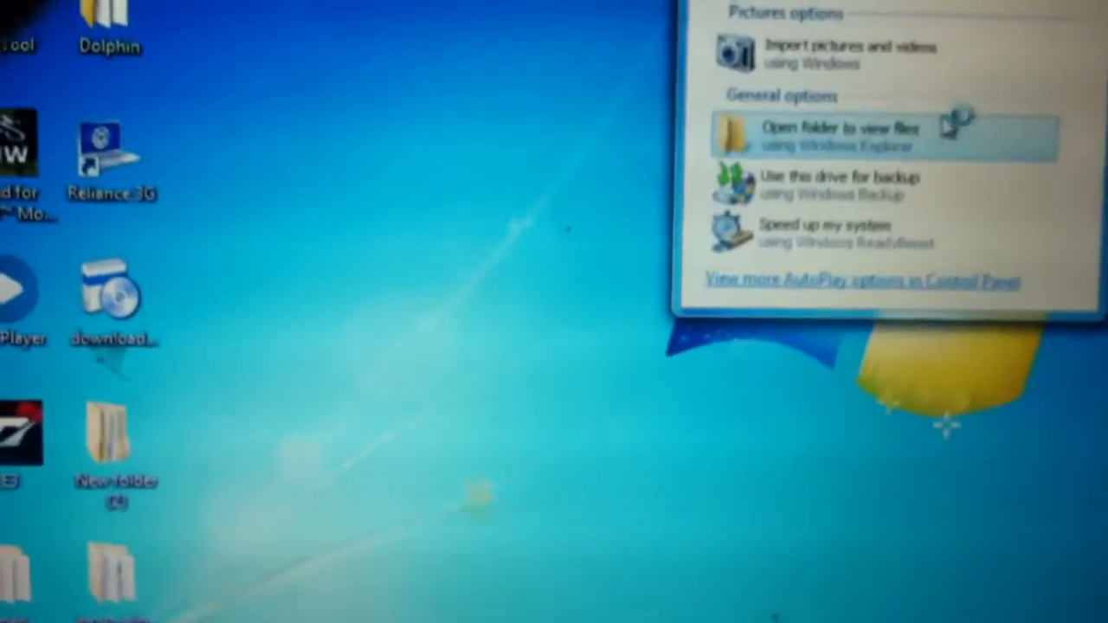
Step: Choose 'Open folder to view files' in the memory card's AutoPlay prompt
left_click(842, 130)
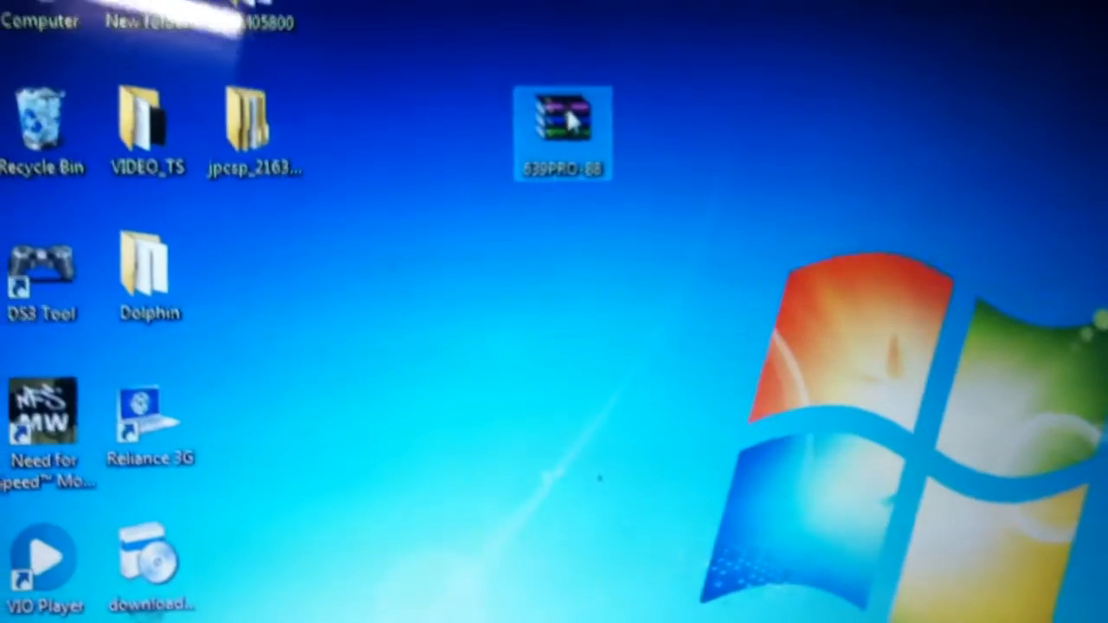
Step: Open the 639PRO-B8 archive in WinRAR to view its CIPL_Flasher, FastRecovery, PROUPDATE and sdk folders
double_click(563, 117)
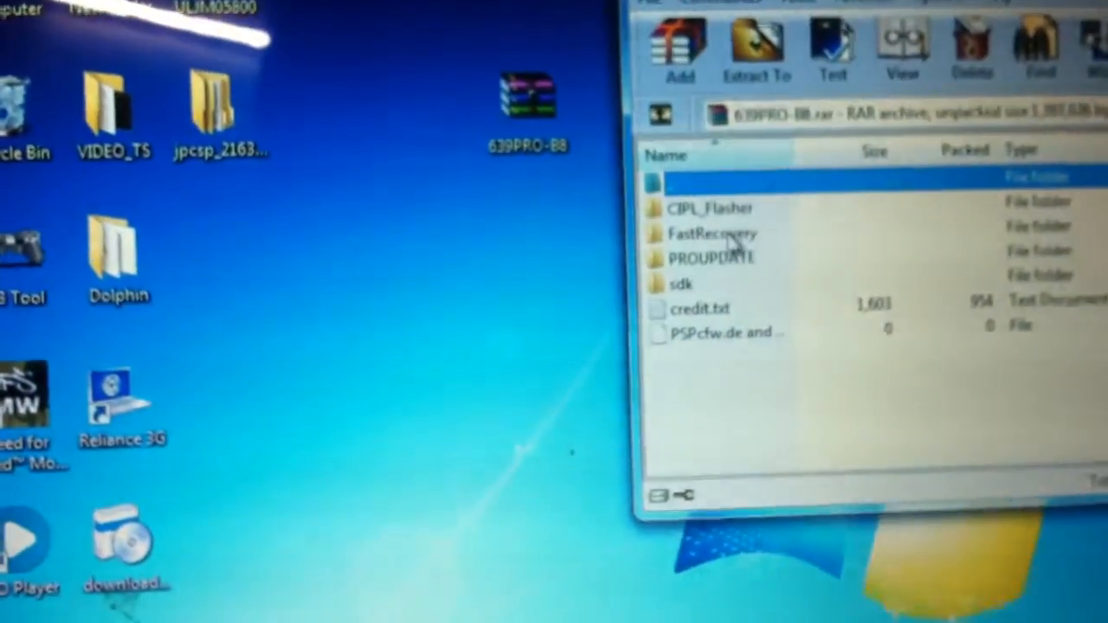
left_click(710, 234)
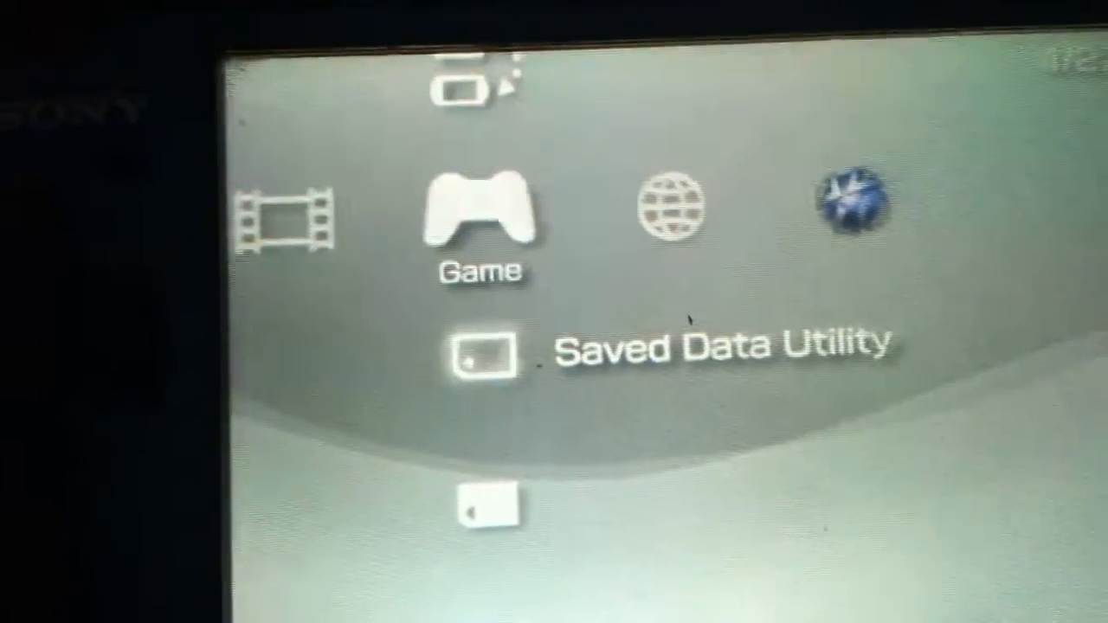
Step: Move left to the Settings category and scroll through System, Theme, Video and Photo Settings
scroll("left", 3)
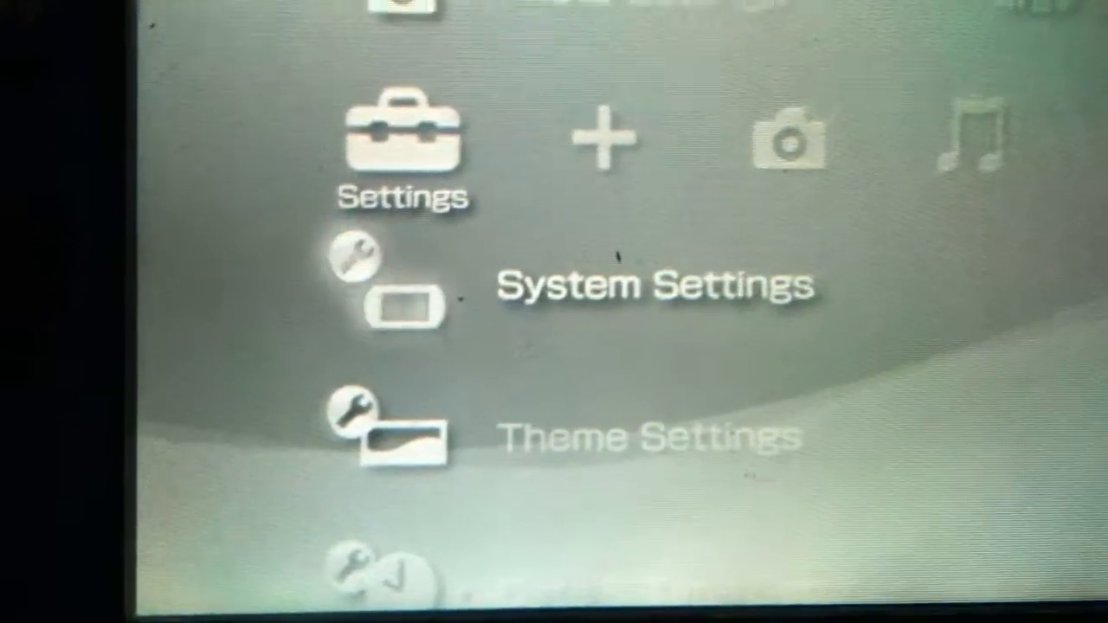
scroll("down", 3)
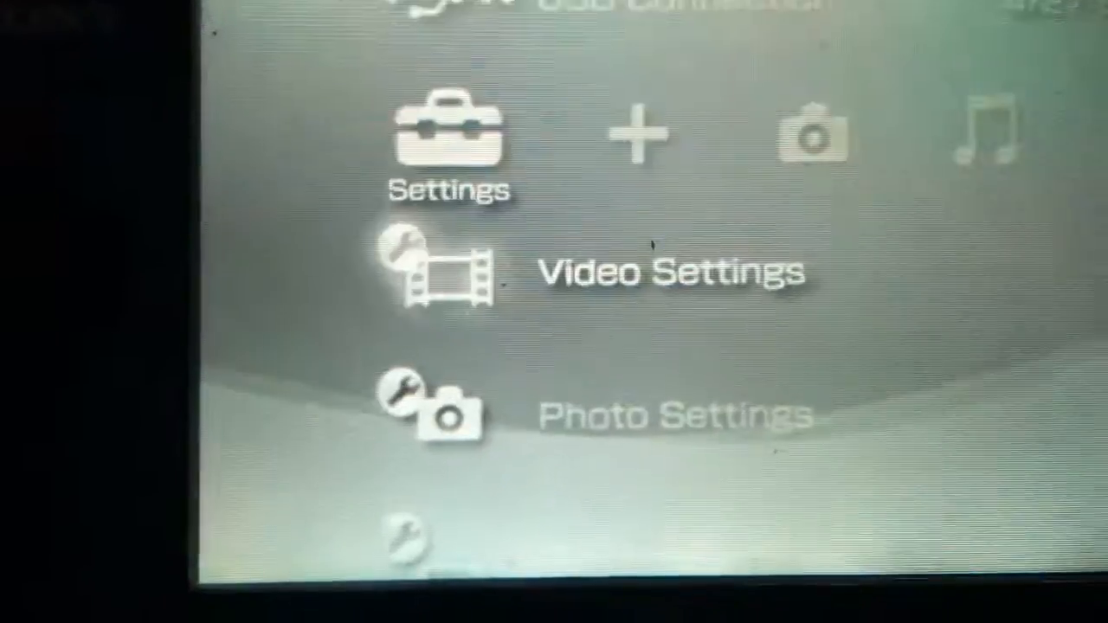